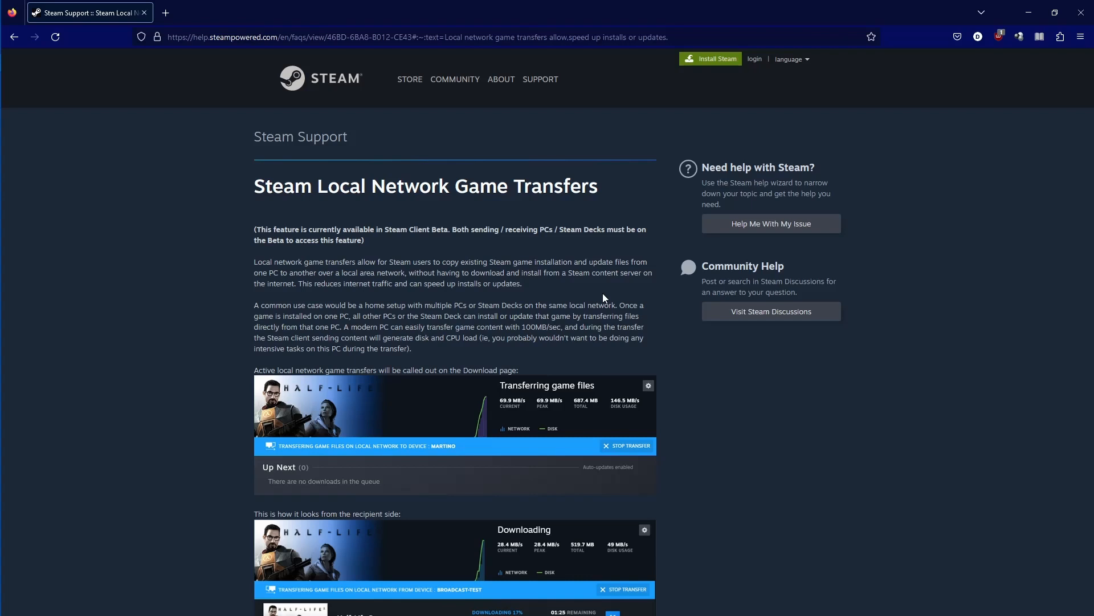
pyautogui.moveTo(5, 9)
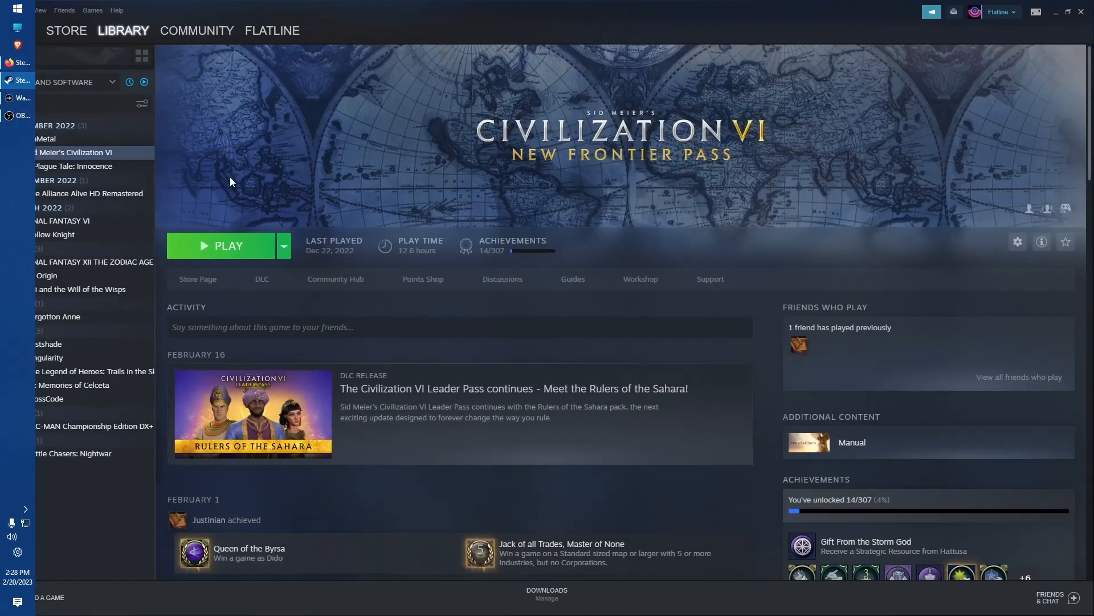
# Open Steam's Settings from the top-left Steam menu
pyautogui.click(16, 10)
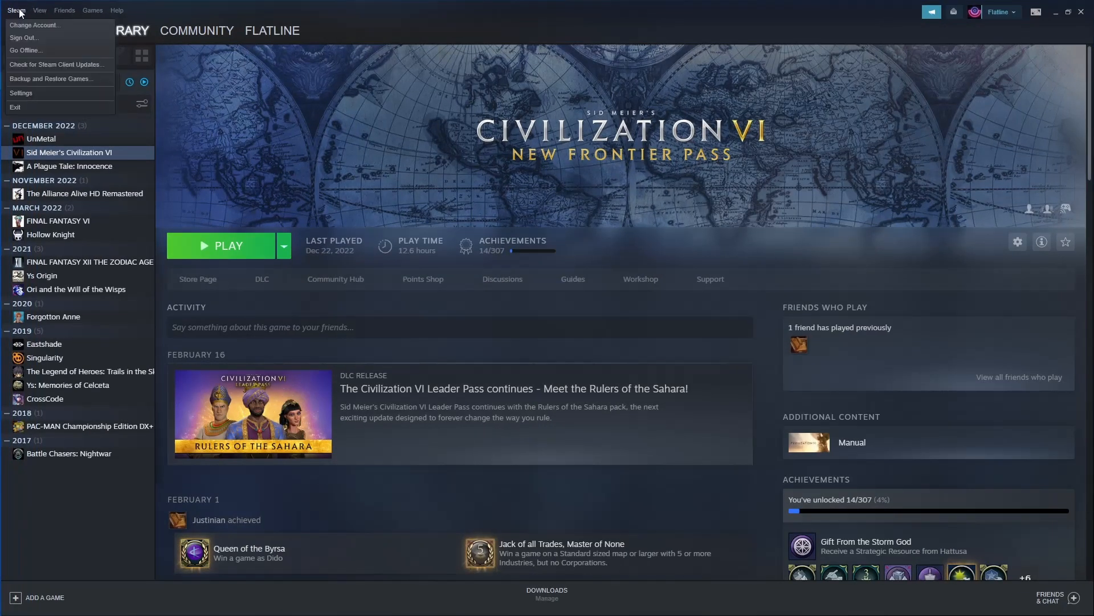
pyautogui.click(21, 93)
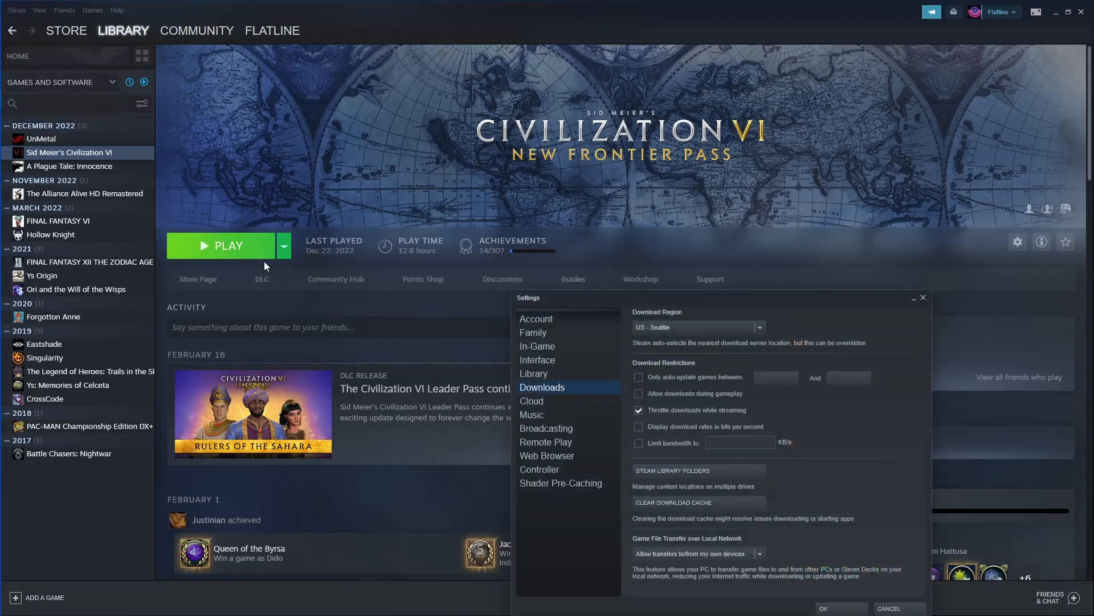
pyautogui.moveTo(547, 320)
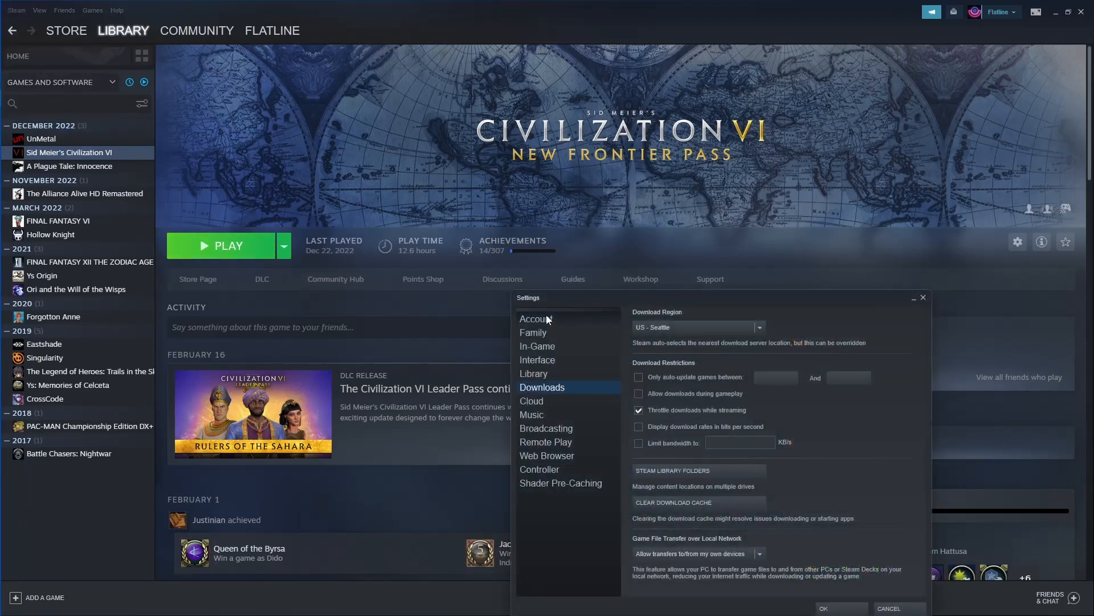
# Show the Account section, where beta participation reads Steam Beta Update
pyautogui.click(536, 319)
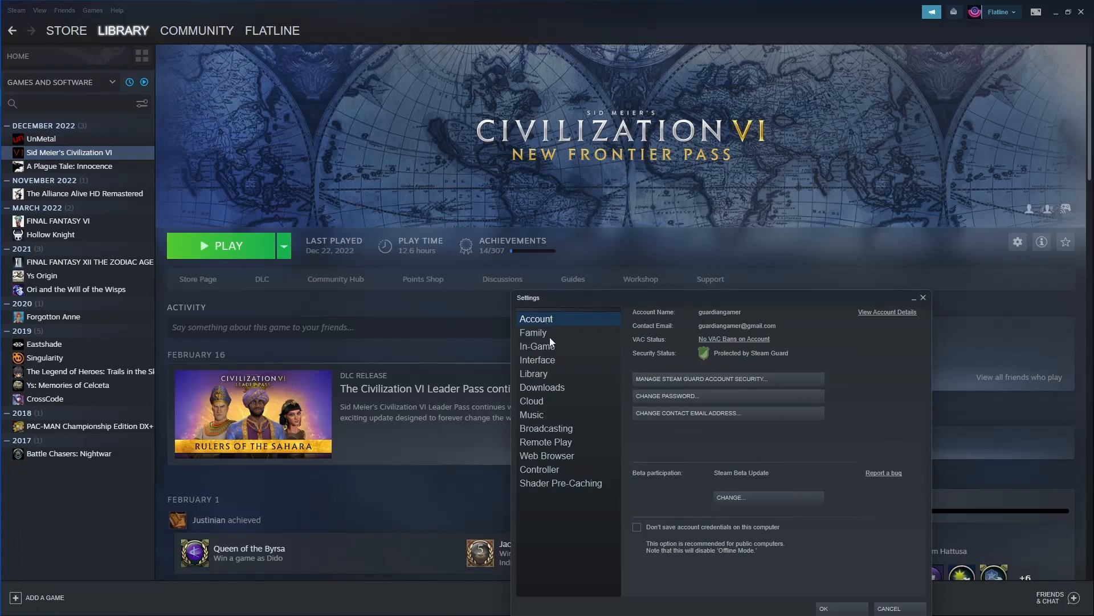
pyautogui.moveTo(549, 336)
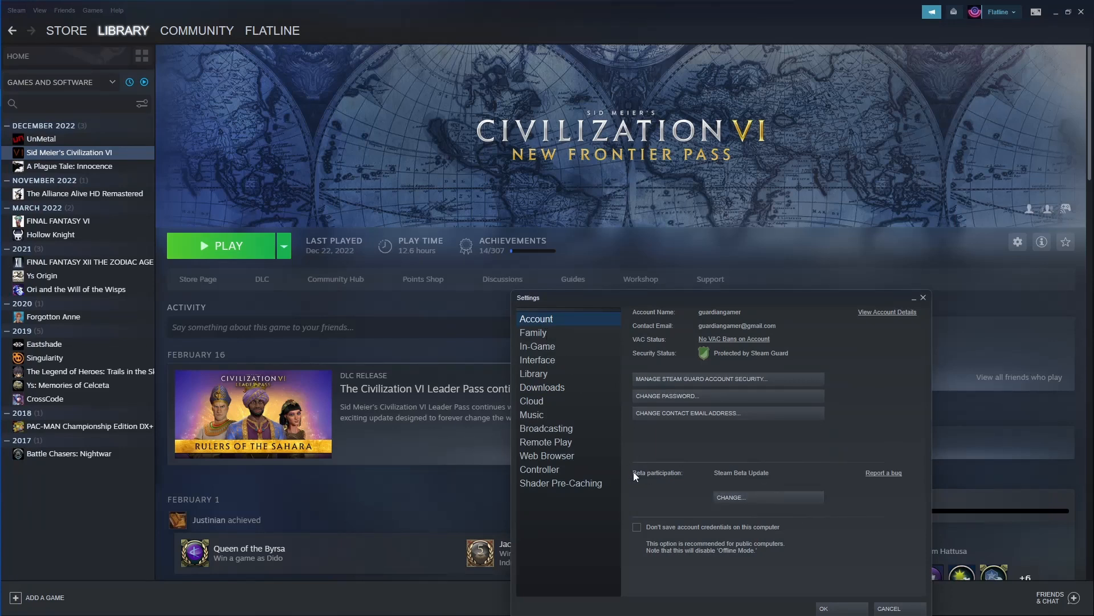
pyautogui.moveTo(736, 493)
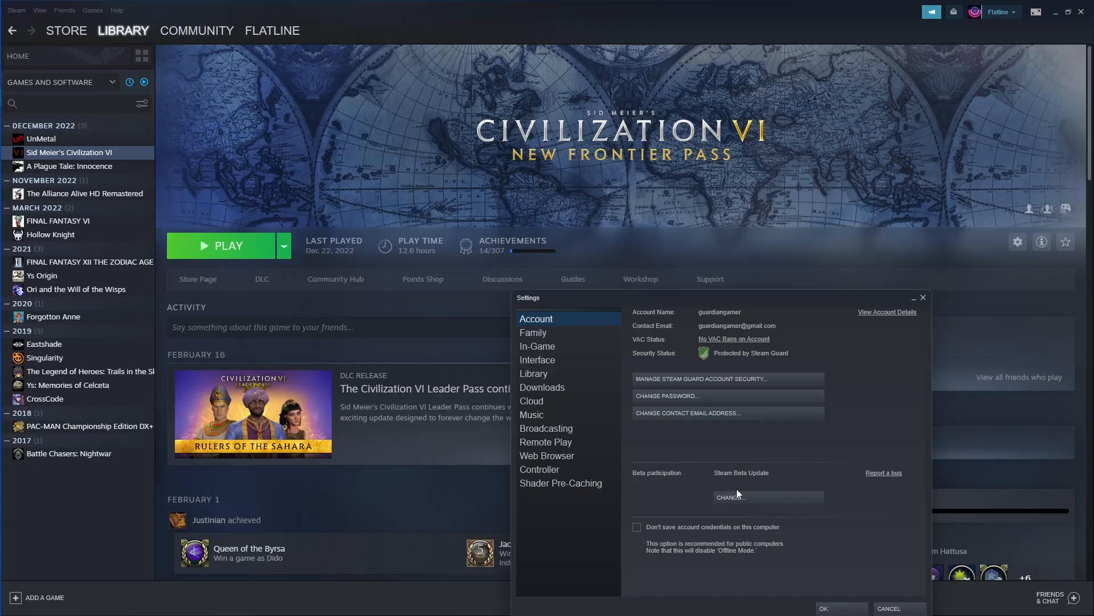
pyautogui.moveTo(739, 499)
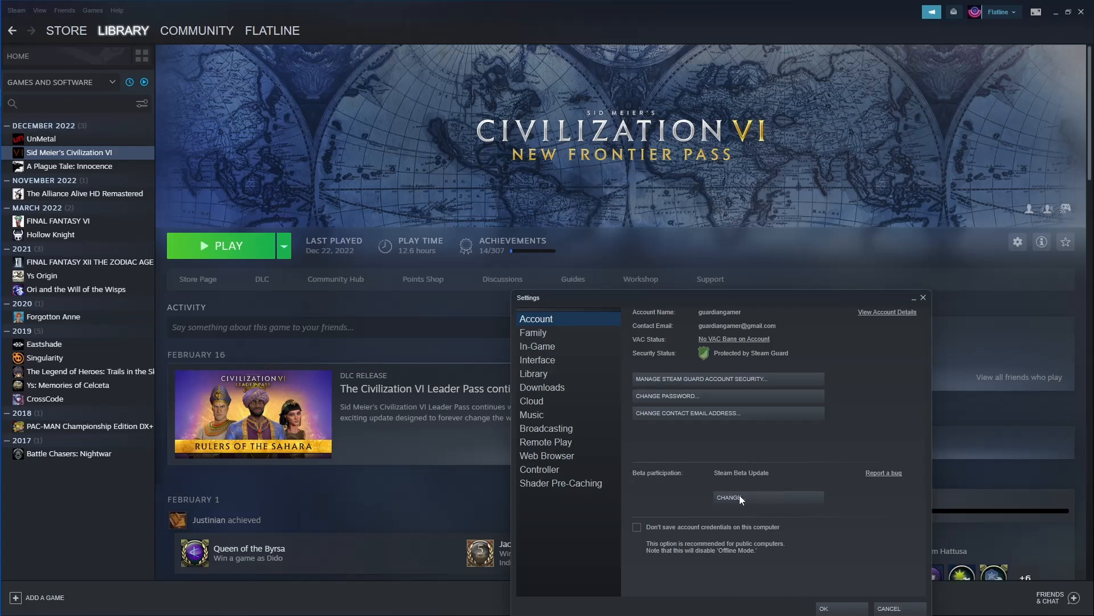
pyautogui.click(728, 497)
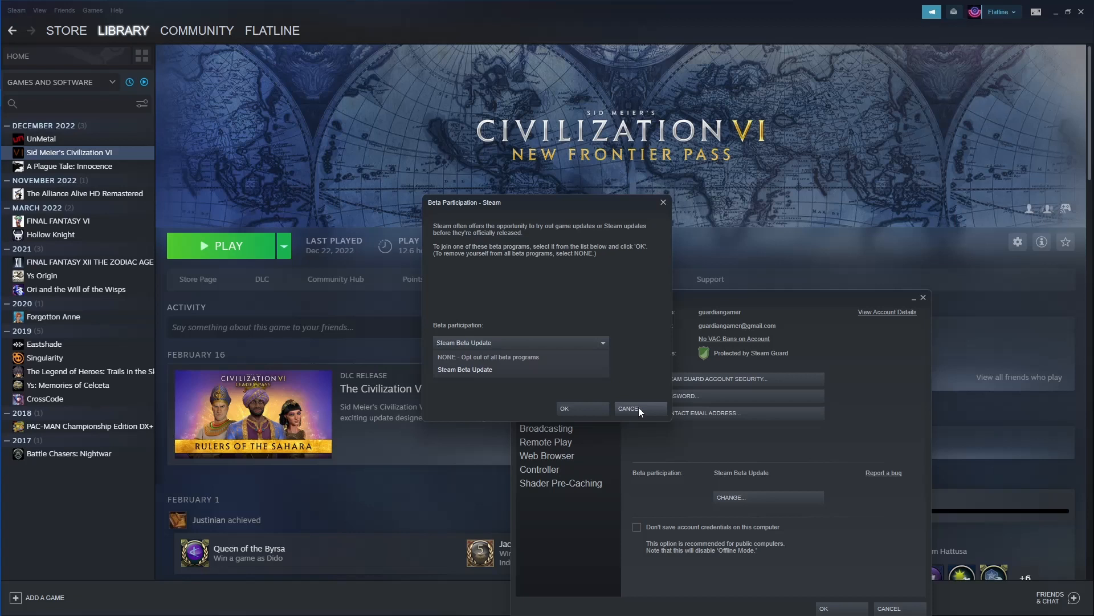
pyautogui.click(464, 369)
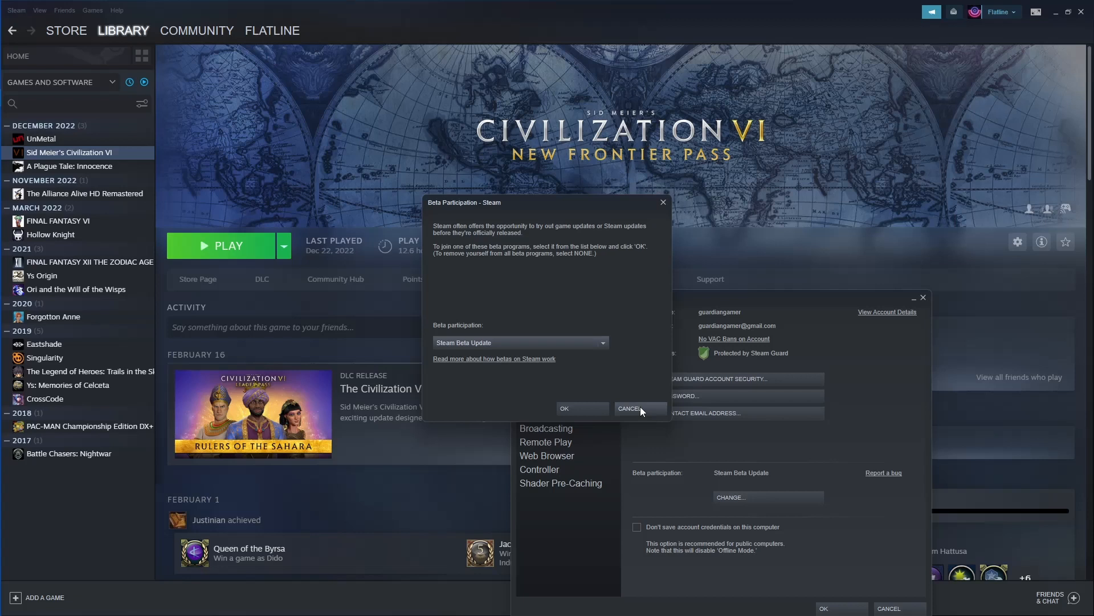
pyautogui.click(627, 408)
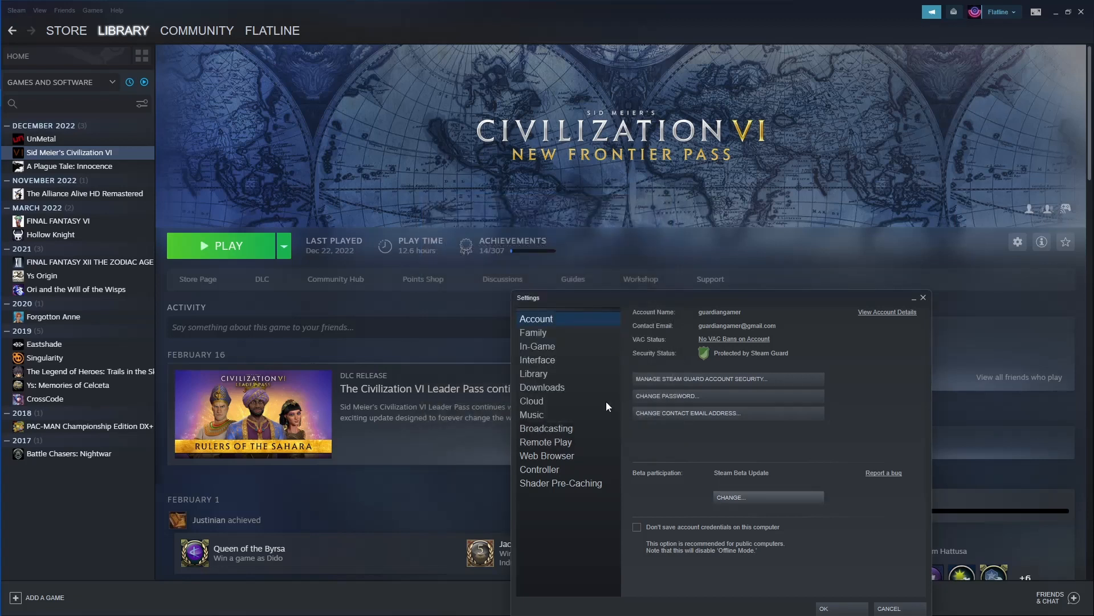
# Switch Settings to the Downloads section with the local network transfer option
pyautogui.click(543, 386)
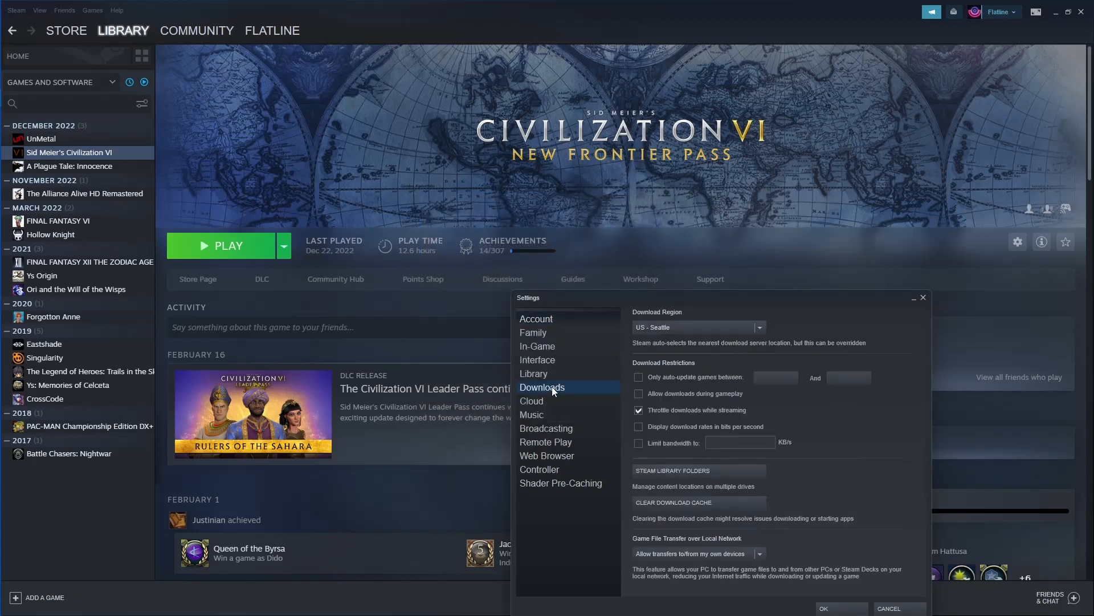
pyautogui.moveTo(678, 548)
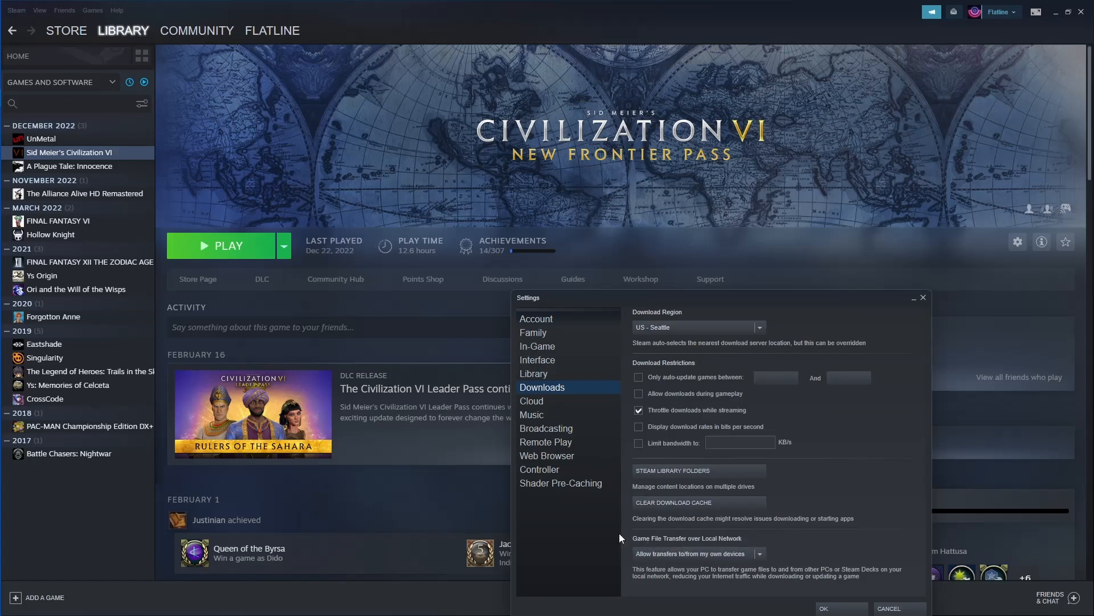
pyautogui.moveTo(725, 544)
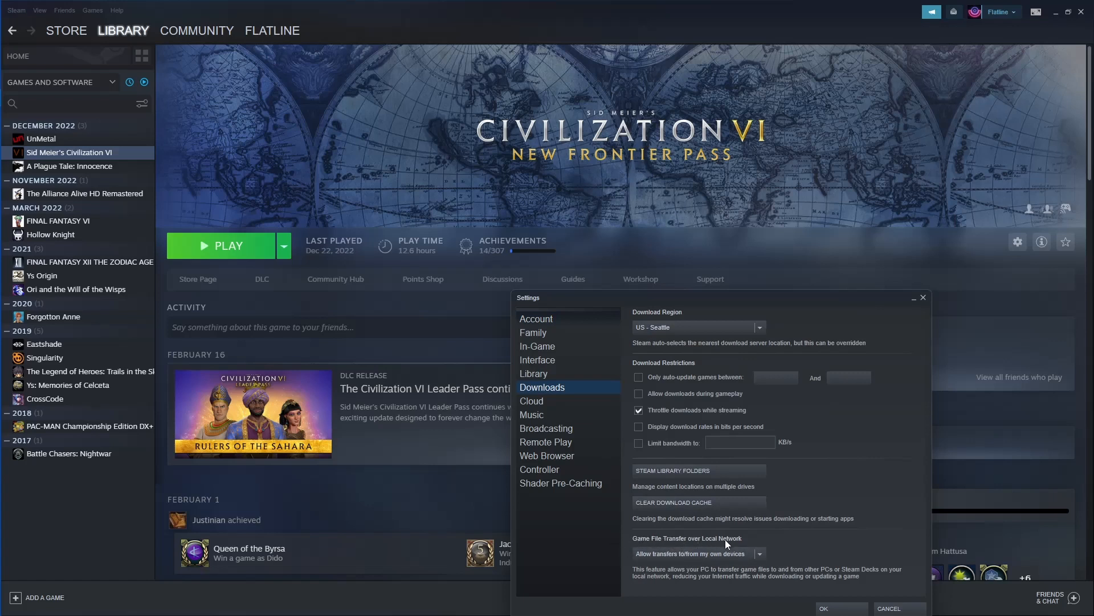
pyautogui.moveTo(795, 547)
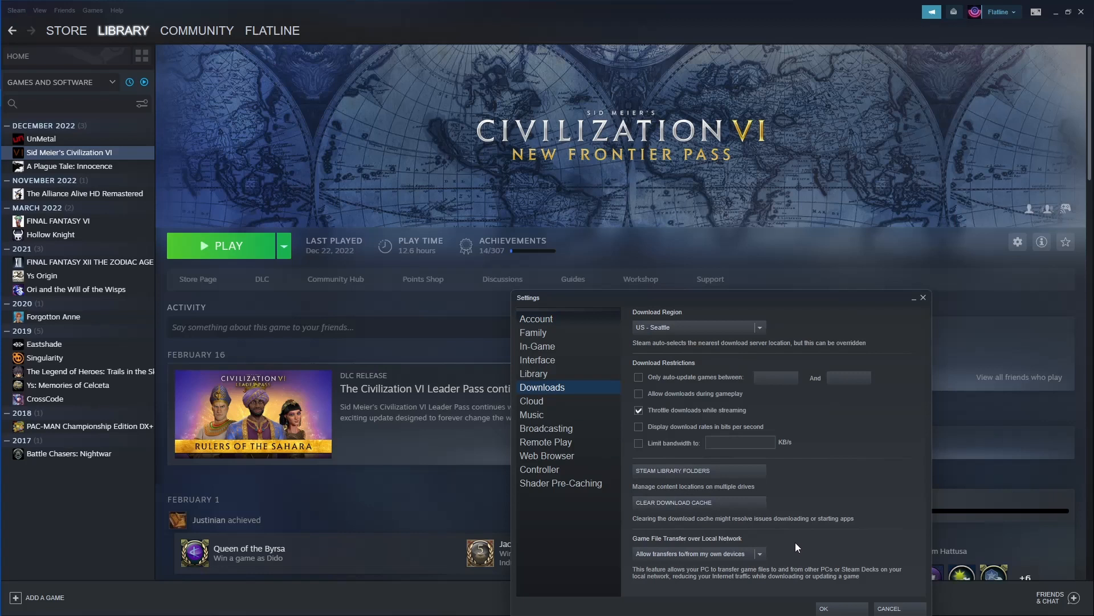
pyautogui.moveTo(634, 544)
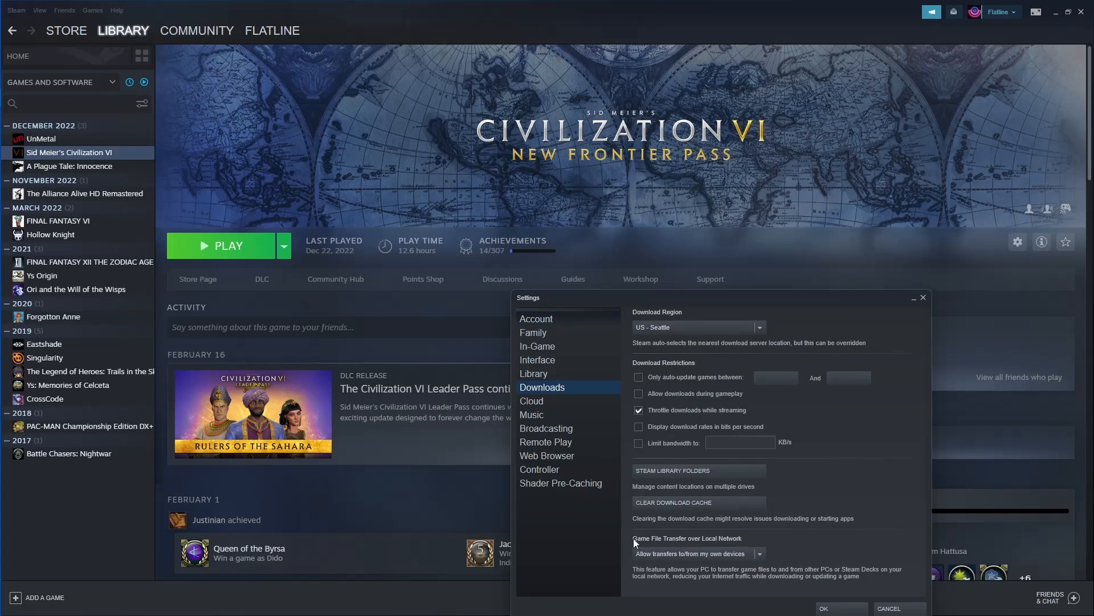
pyautogui.moveTo(742, 543)
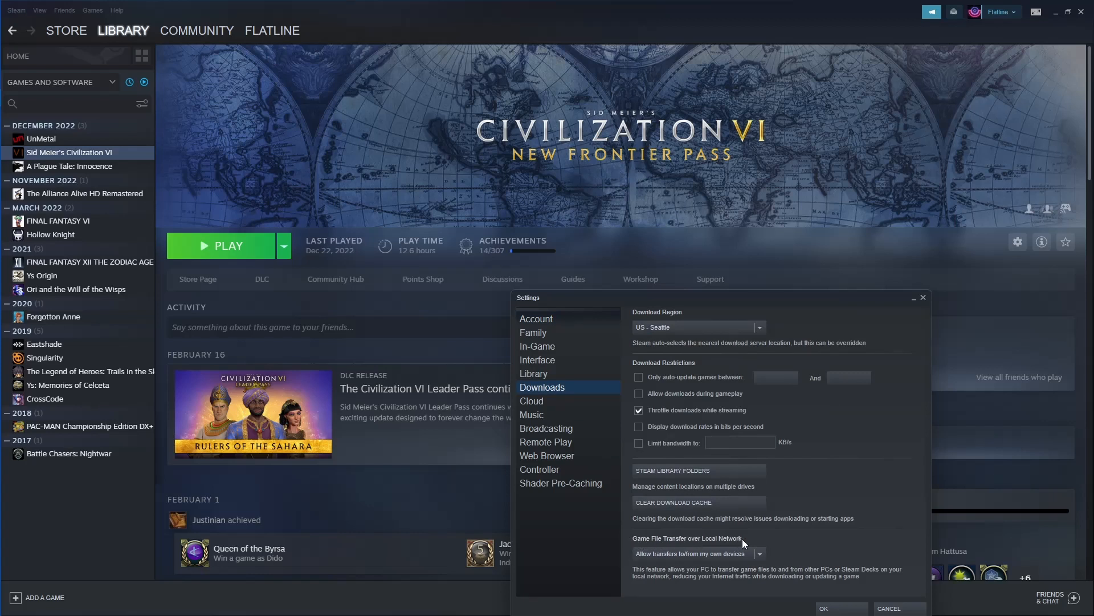
# Expand the Game File Transfer over Local Network dropdown, currently set to own devices
pyautogui.click(759, 553)
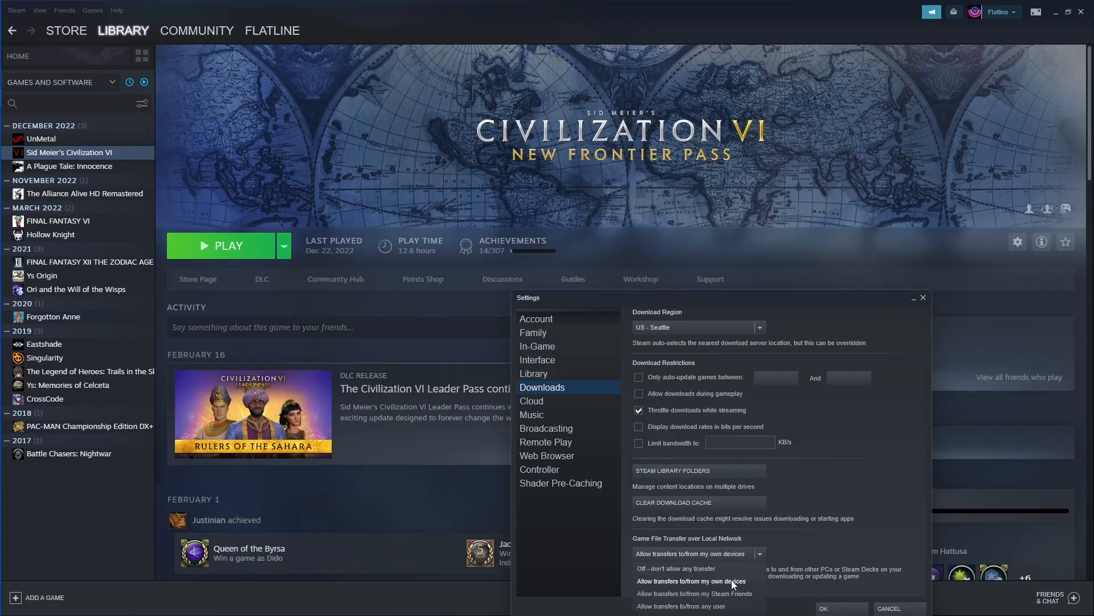
pyautogui.moveTo(732, 585)
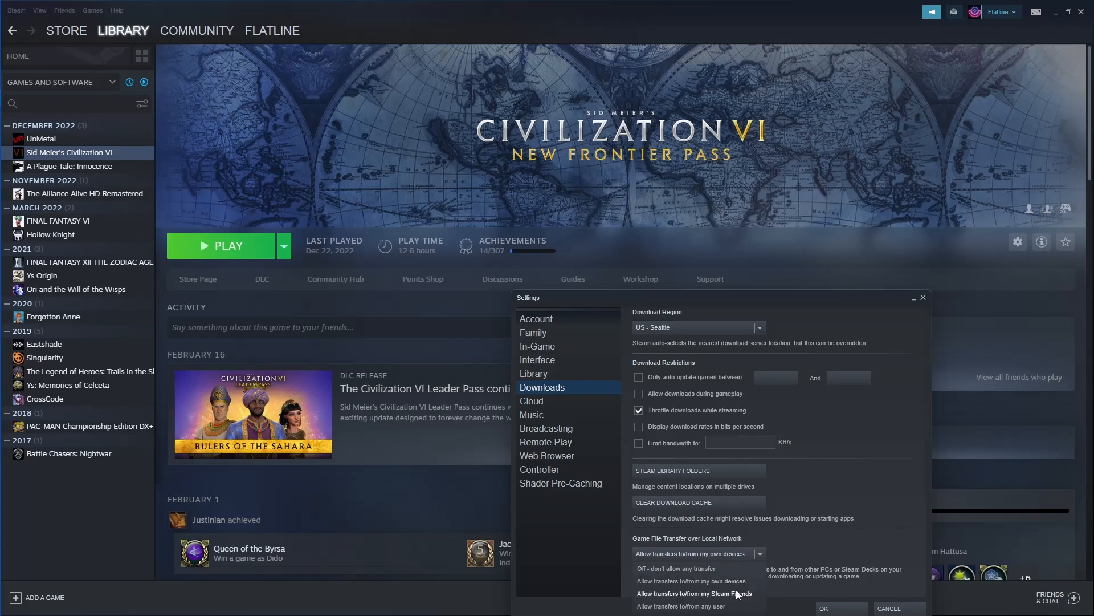
pyautogui.moveTo(712, 600)
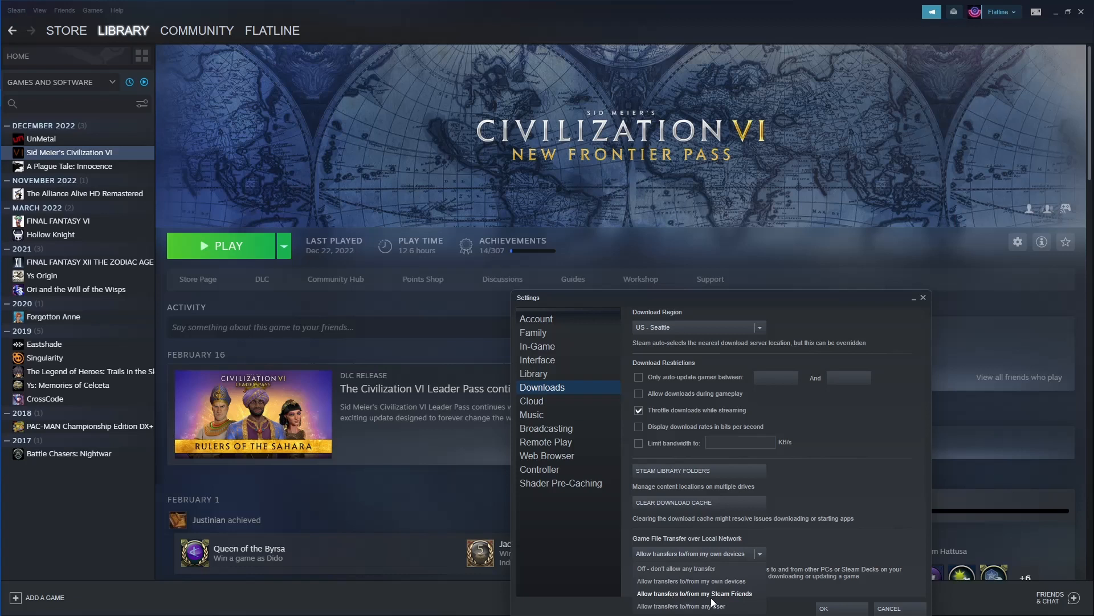
pyautogui.moveTo(709, 606)
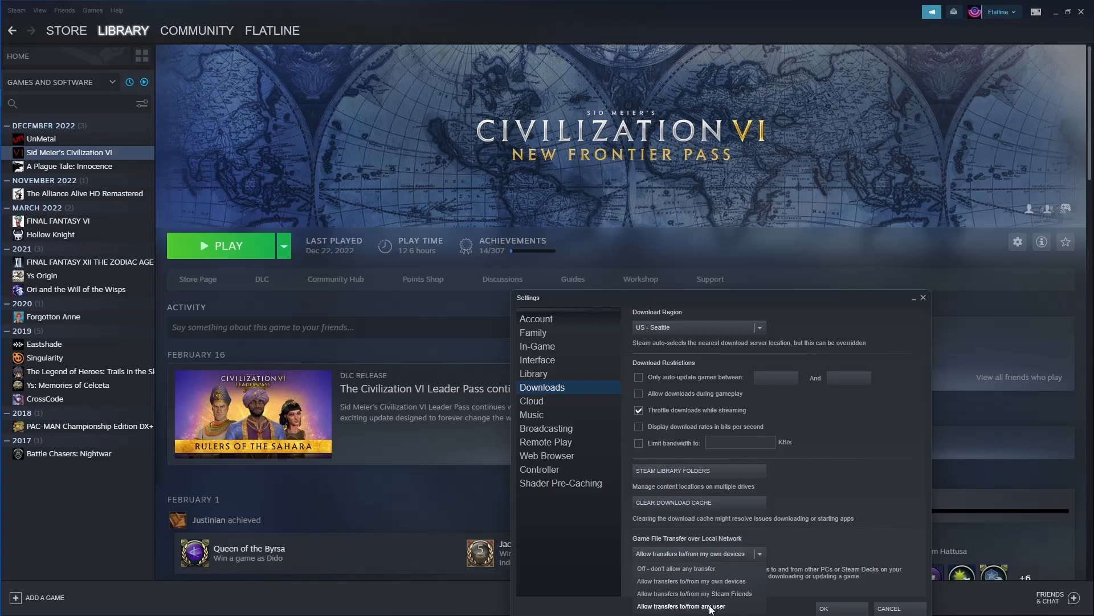
pyautogui.moveTo(731, 607)
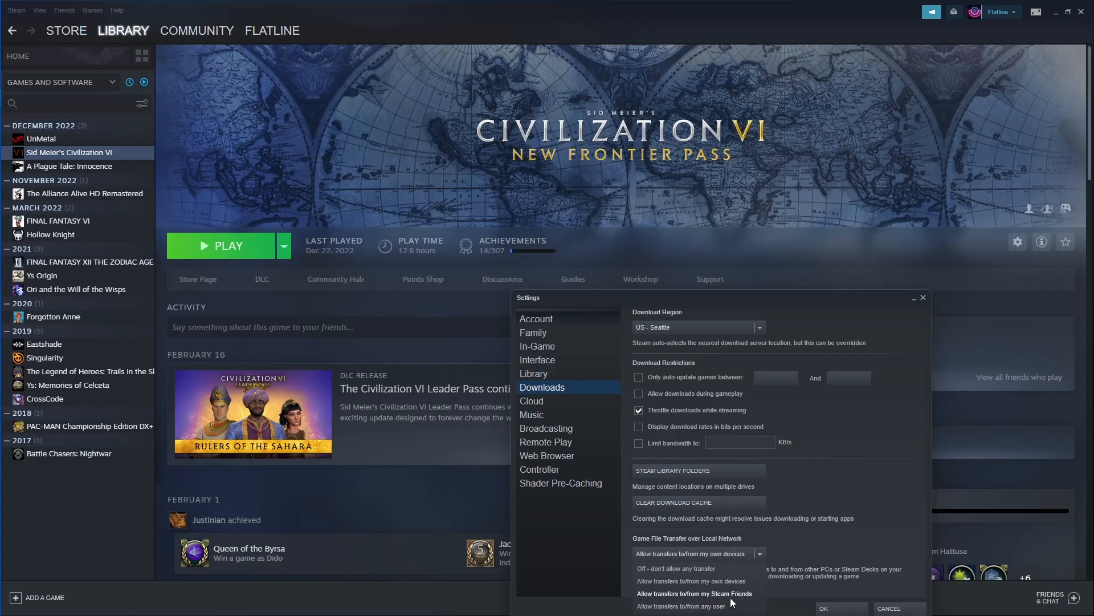
pyautogui.moveTo(724, 598)
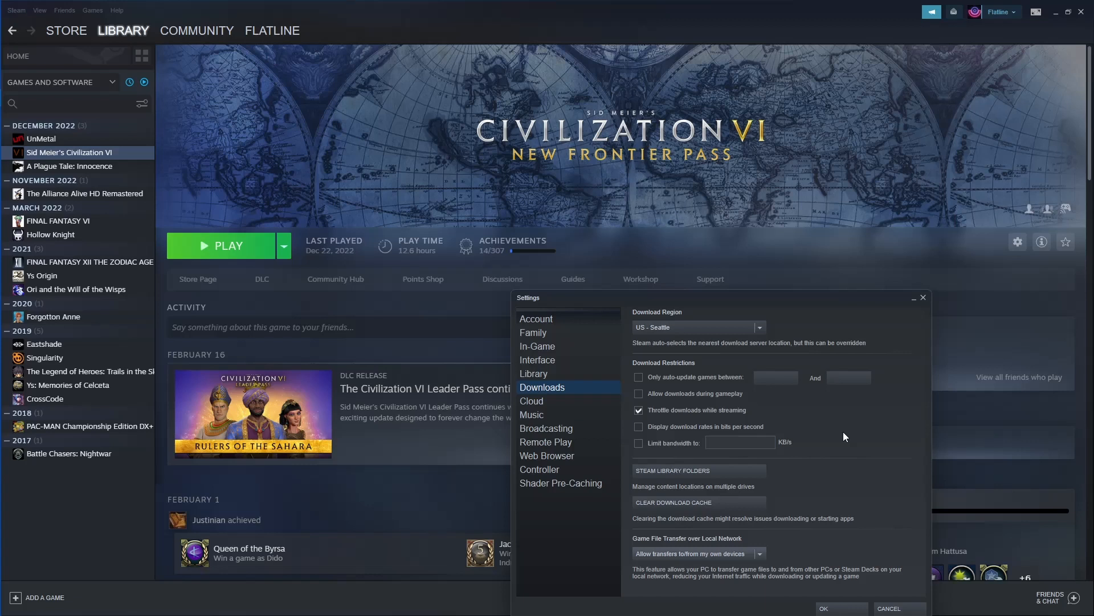
pyautogui.moveTo(701, 563)
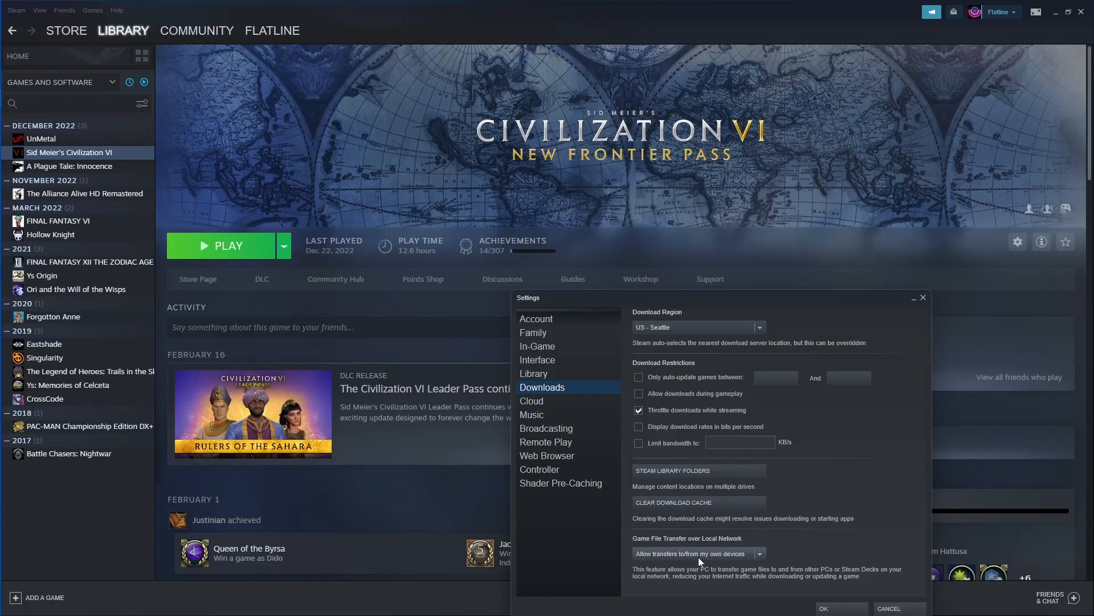
pyautogui.moveTo(818, 595)
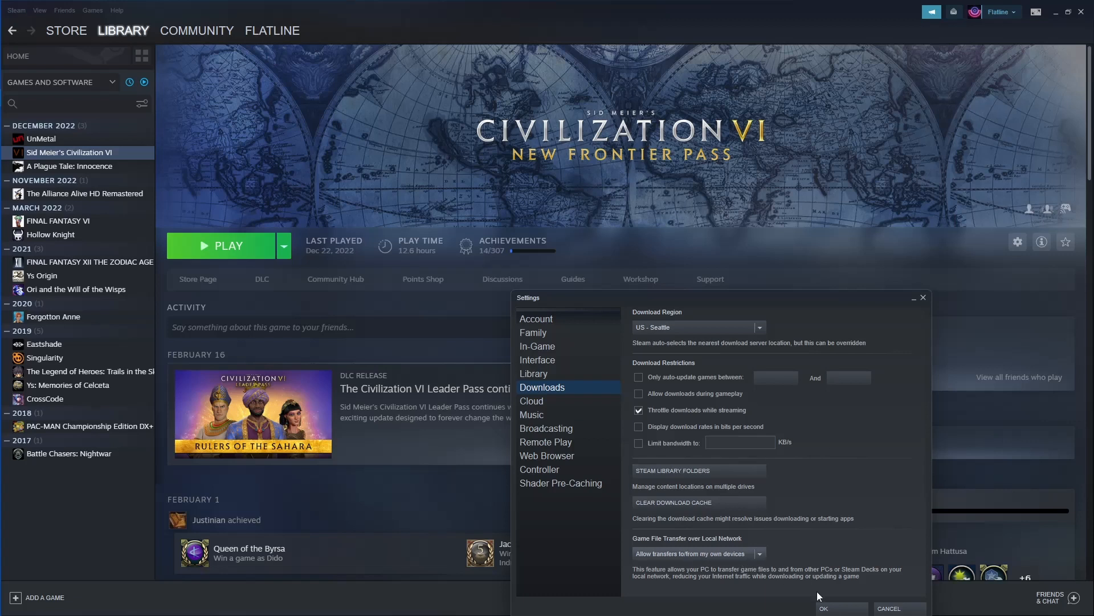
pyautogui.moveTo(838, 608)
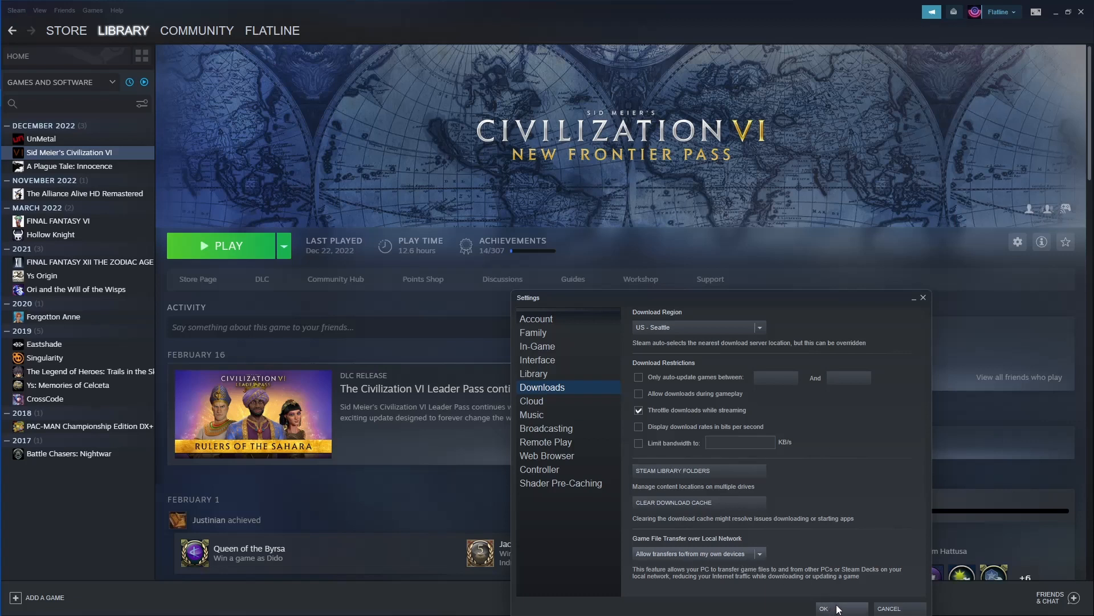
# Confirm Settings with OK, keeping local transfers limited to own devices
pyautogui.click(824, 608)
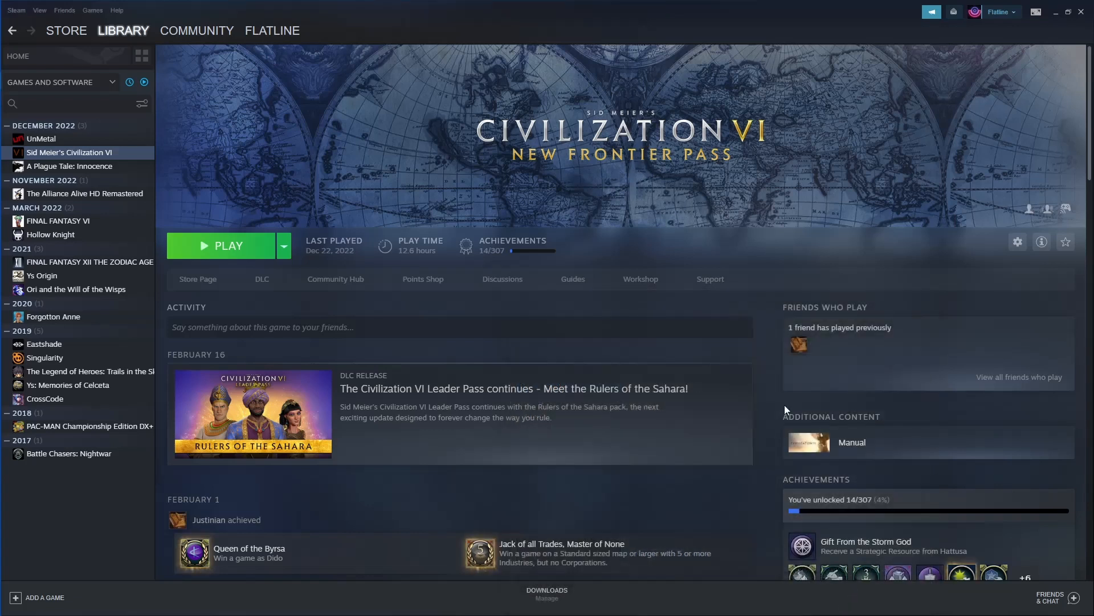
pyautogui.moveTo(265, 161)
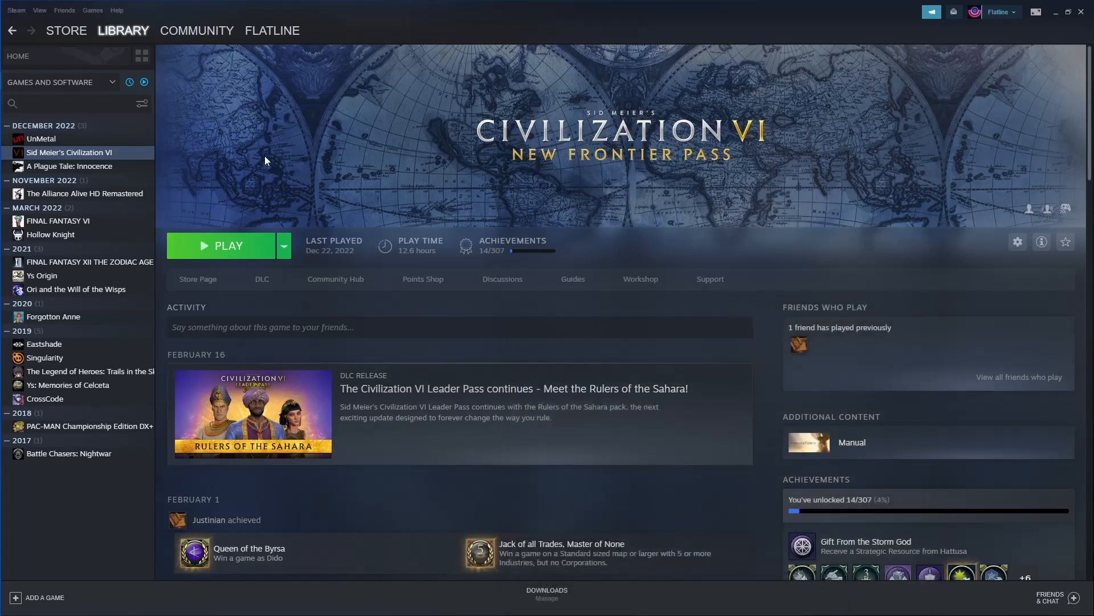
pyautogui.moveTo(39, 564)
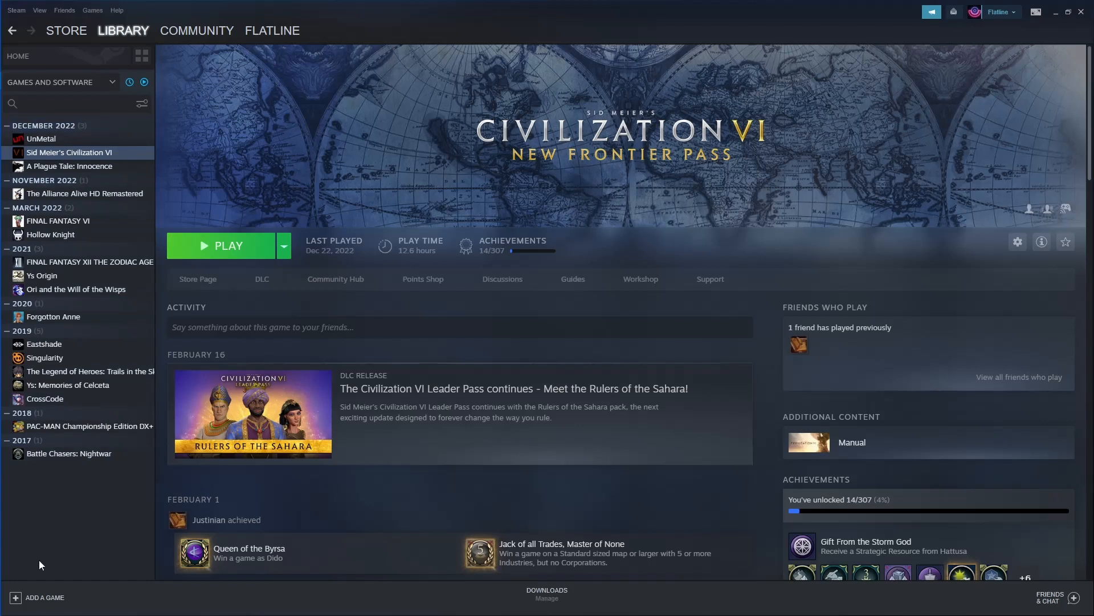
pyautogui.moveTo(80, 431)
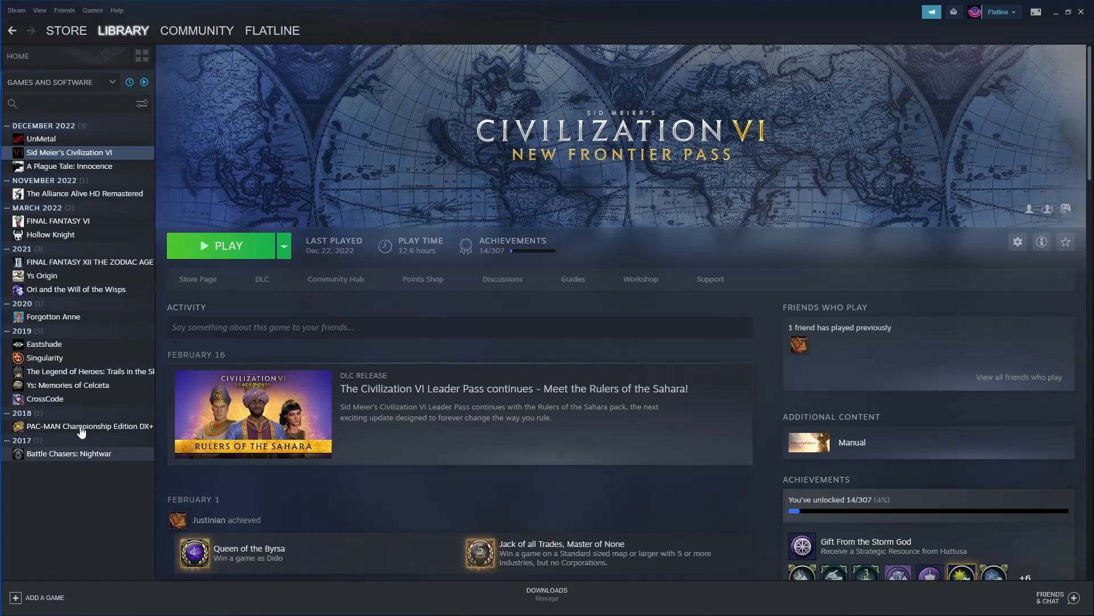
pyautogui.moveTo(86, 309)
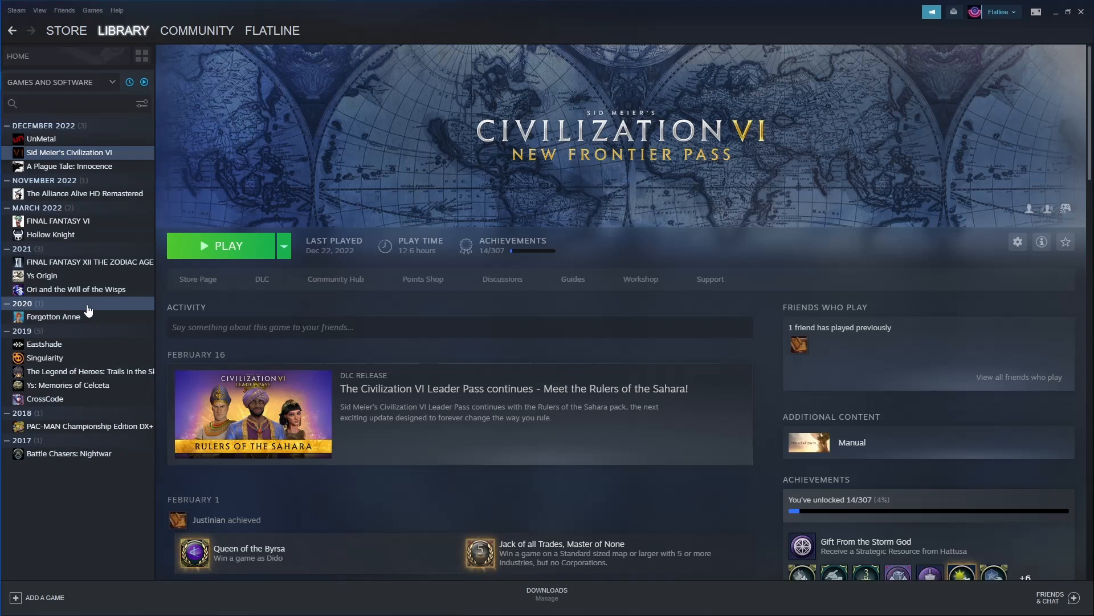
pyautogui.moveTo(67, 218)
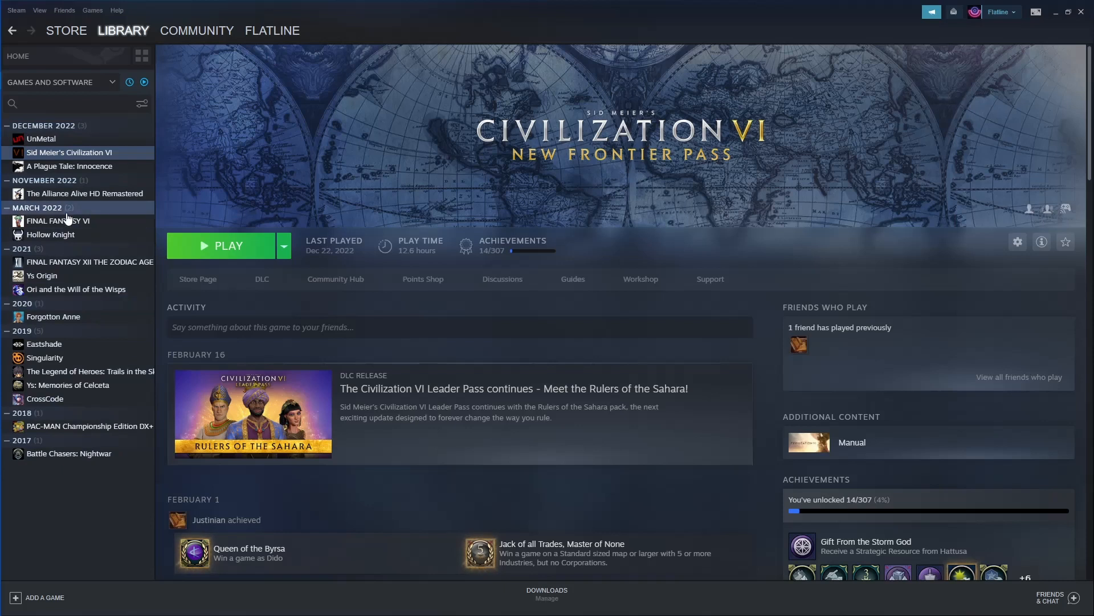
pyautogui.moveTo(70, 181)
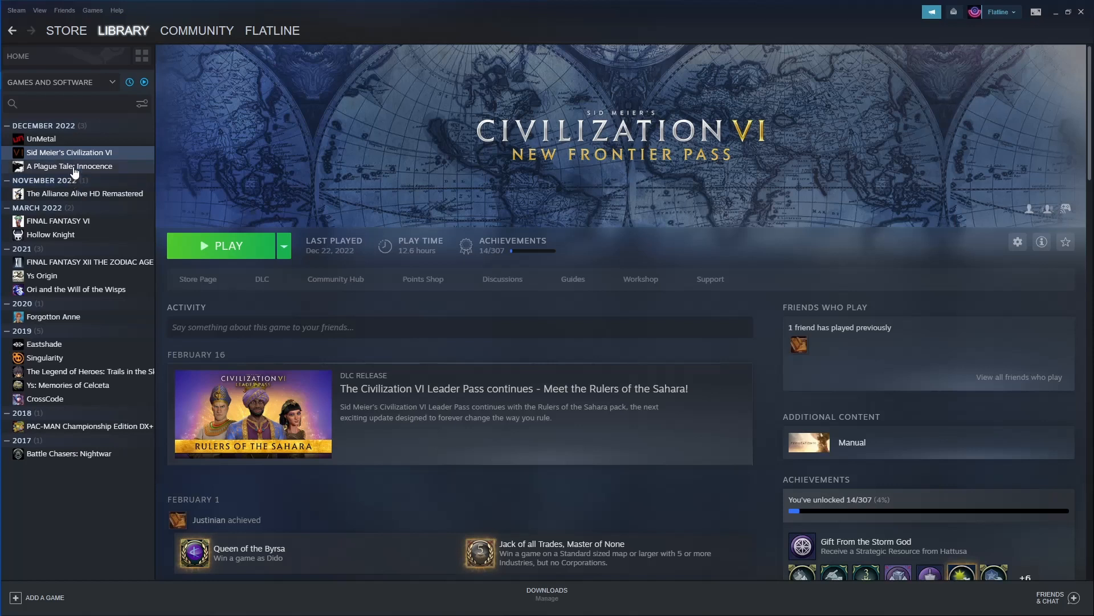
pyautogui.moveTo(69, 174)
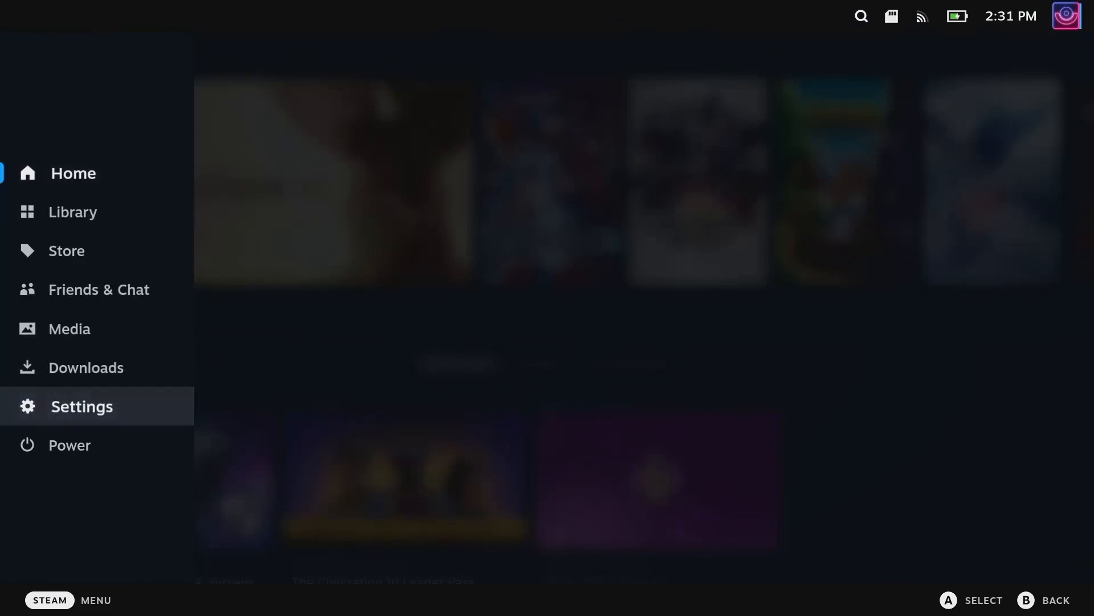
# On the Steam Deck, open Settings and go to the Downloads section
pyautogui.click(81, 405)
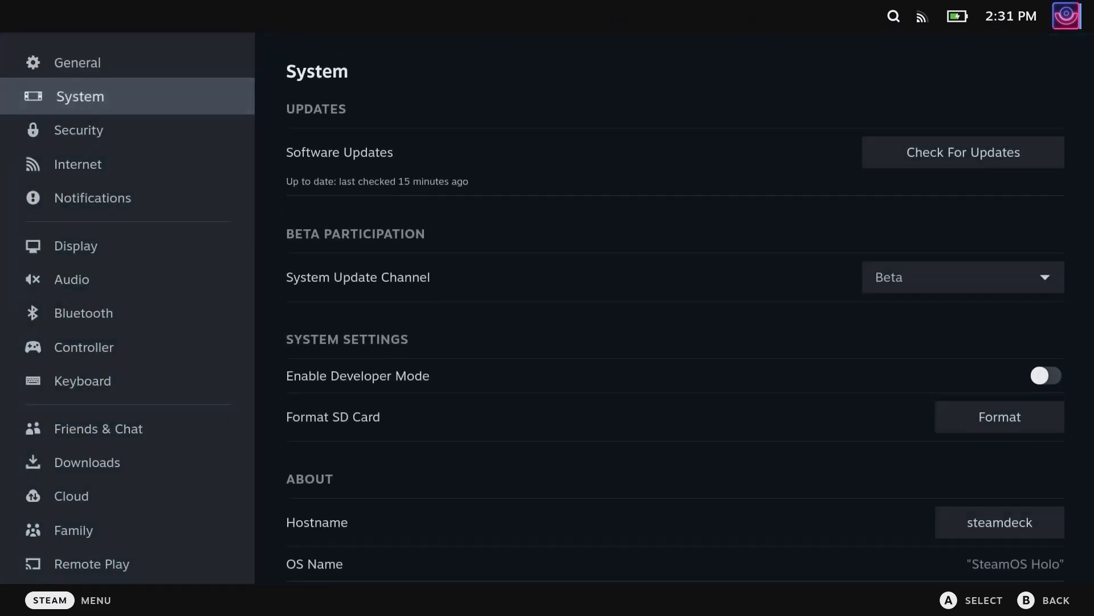
pyautogui.click(92, 461)
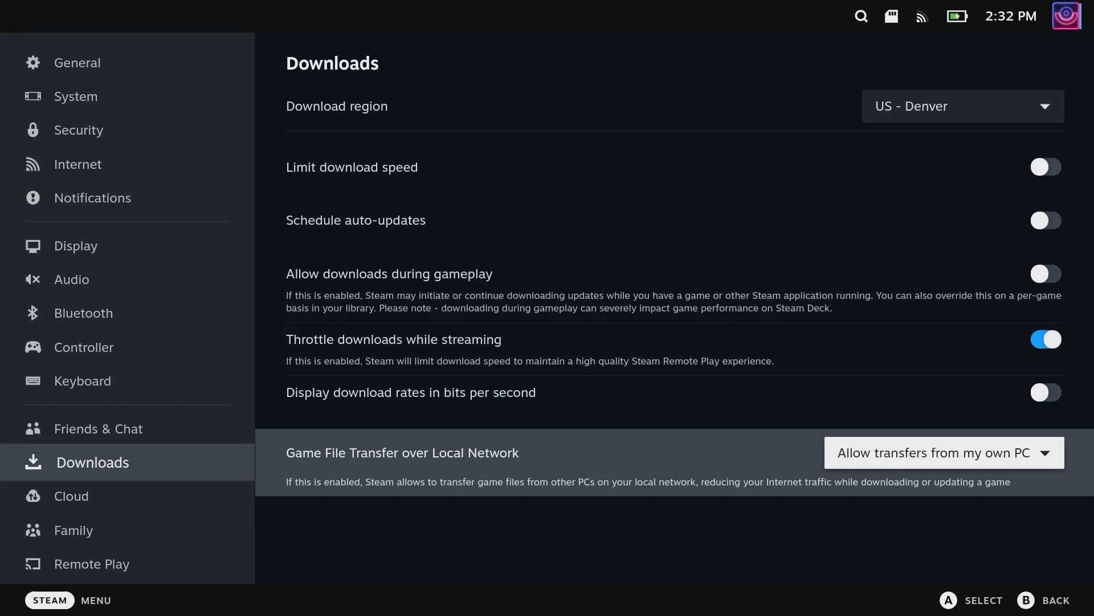
# Keep Deck local transfers at 'Allow transfers from my own PC', then browse the settings sidebar
pyautogui.click(943, 452)
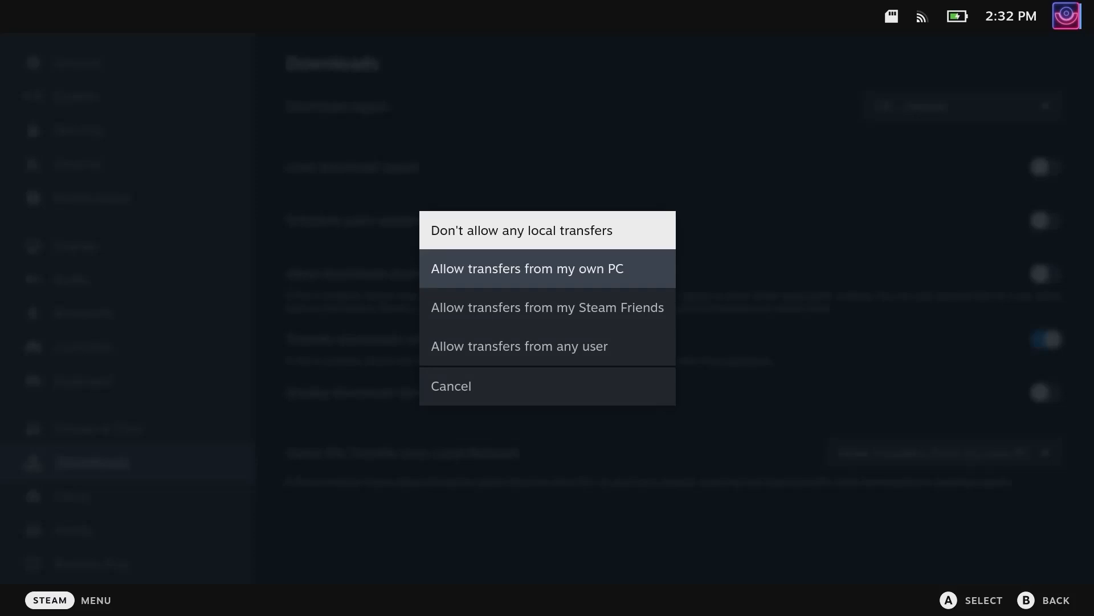
pyautogui.click(520, 230)
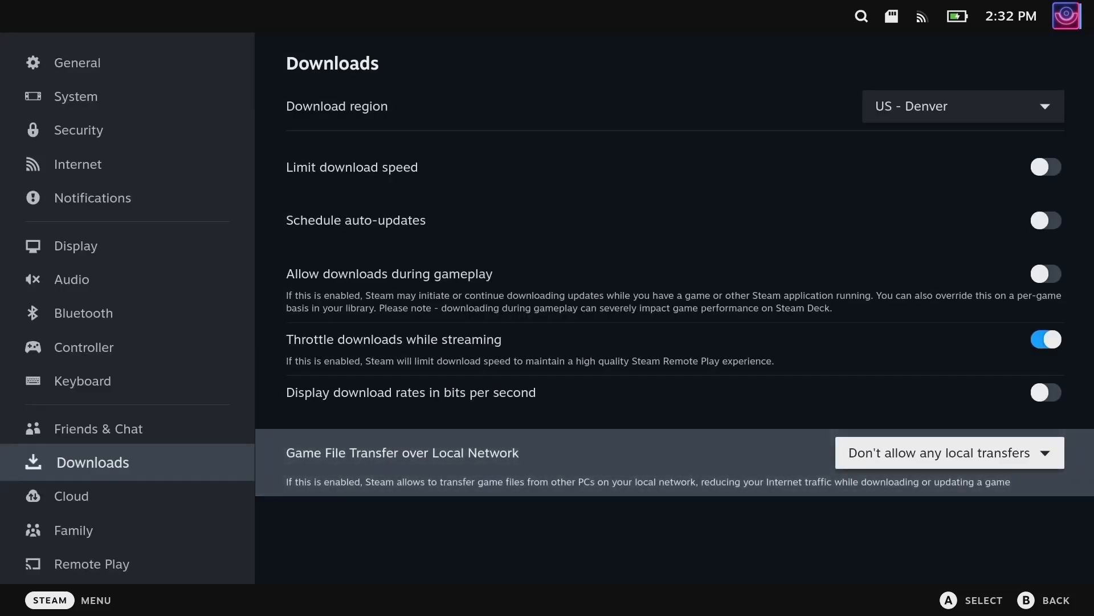
pyautogui.click(948, 452)
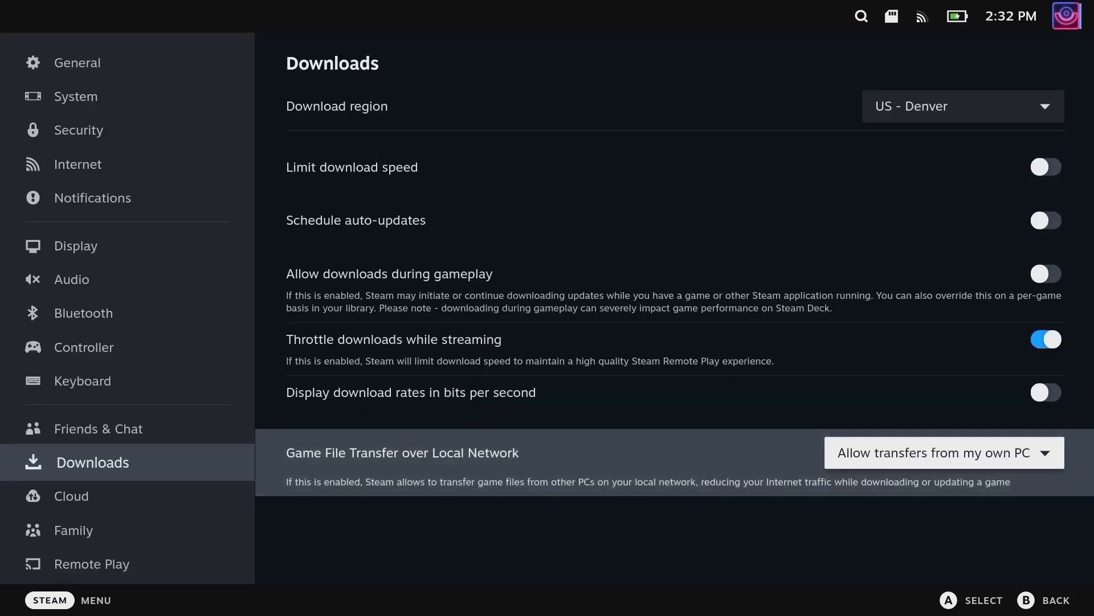
pyautogui.click(99, 428)
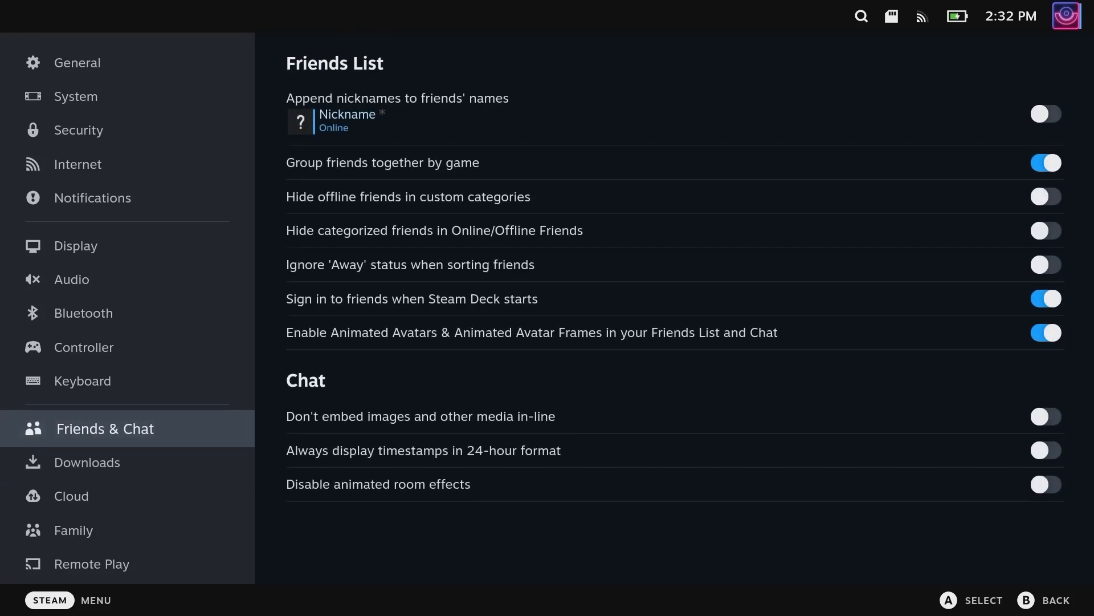
pyautogui.click(93, 461)
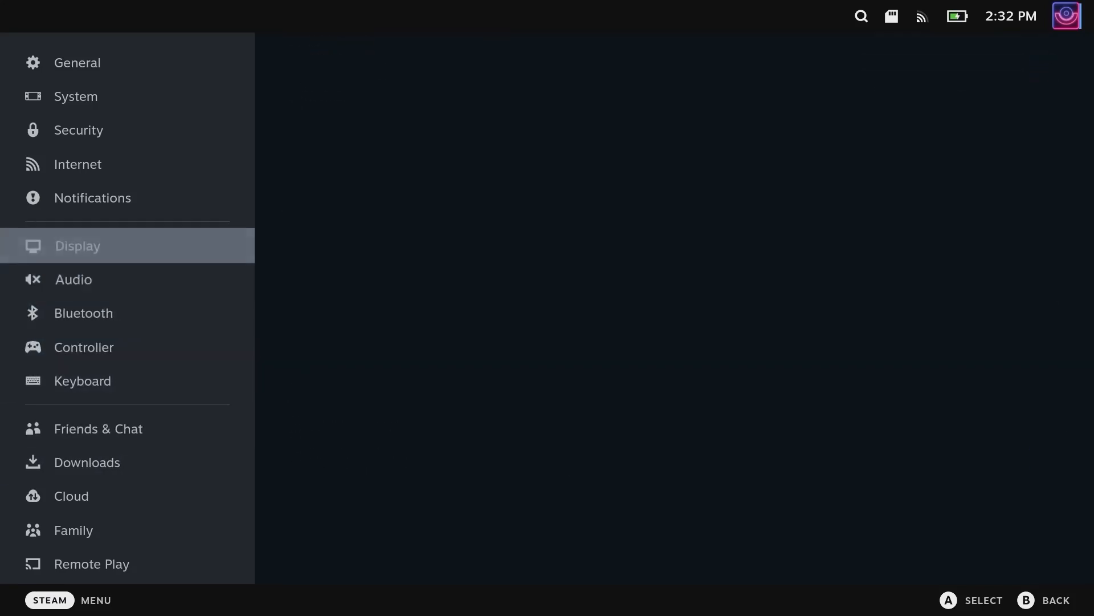
# Back out of SteamOS Settings toward the home screen
pyautogui.click(77, 62)
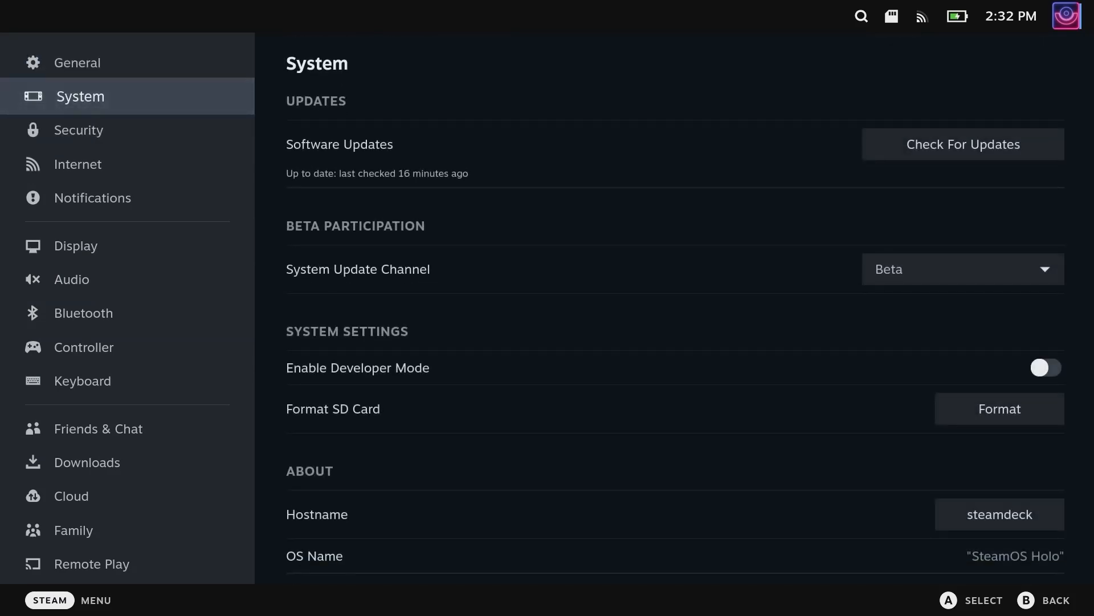
pyautogui.moveTo(357, 268)
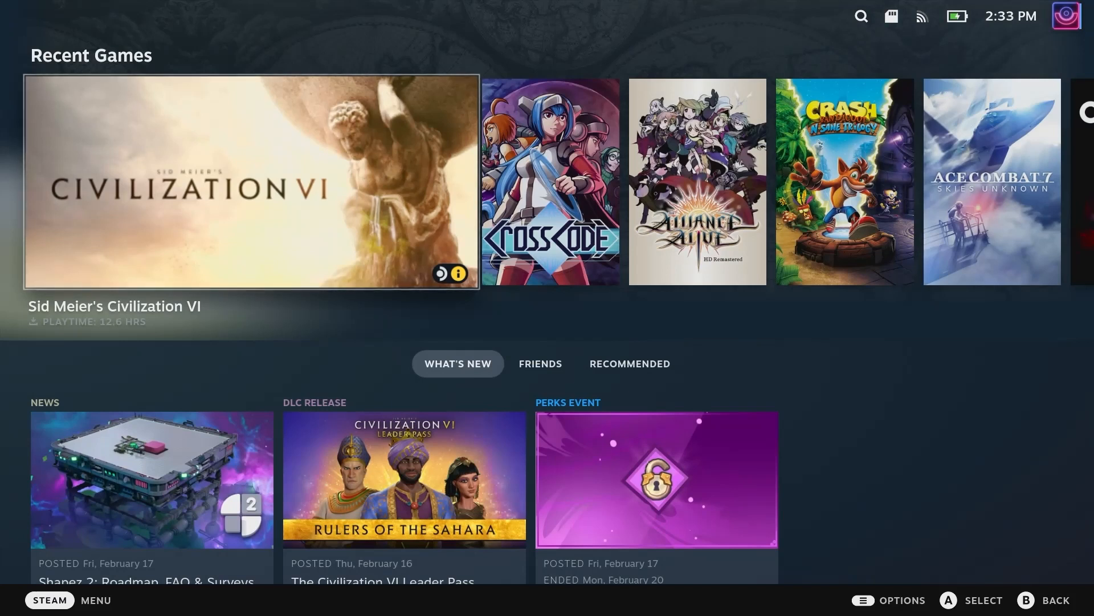
# Install Civilization VI despite compatibility notes and view its local transfer in Downloads
pyautogui.click(251, 182)
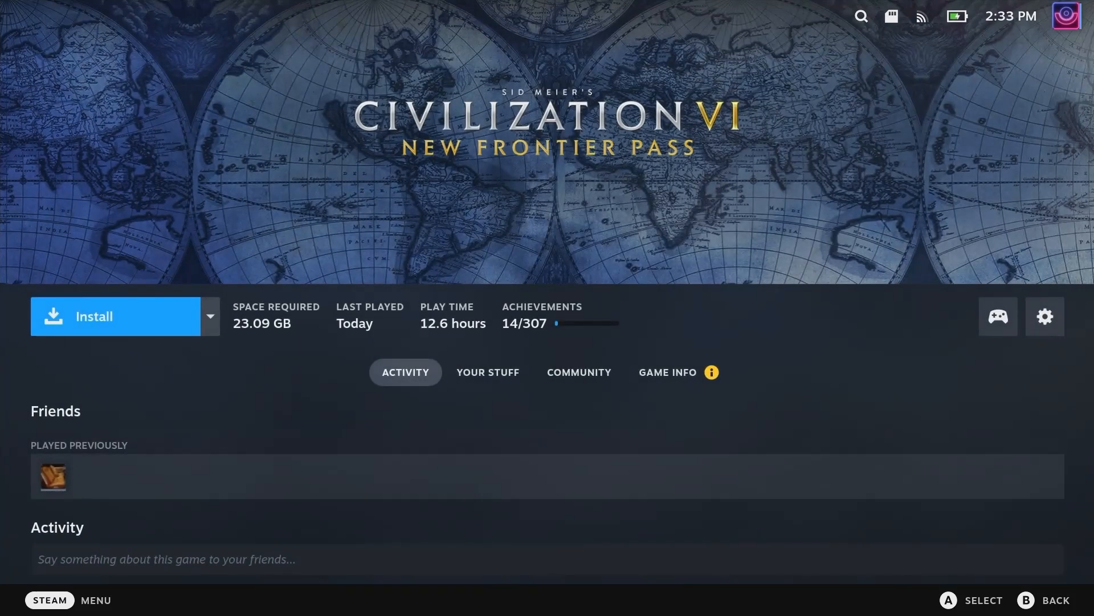
pyautogui.click(115, 316)
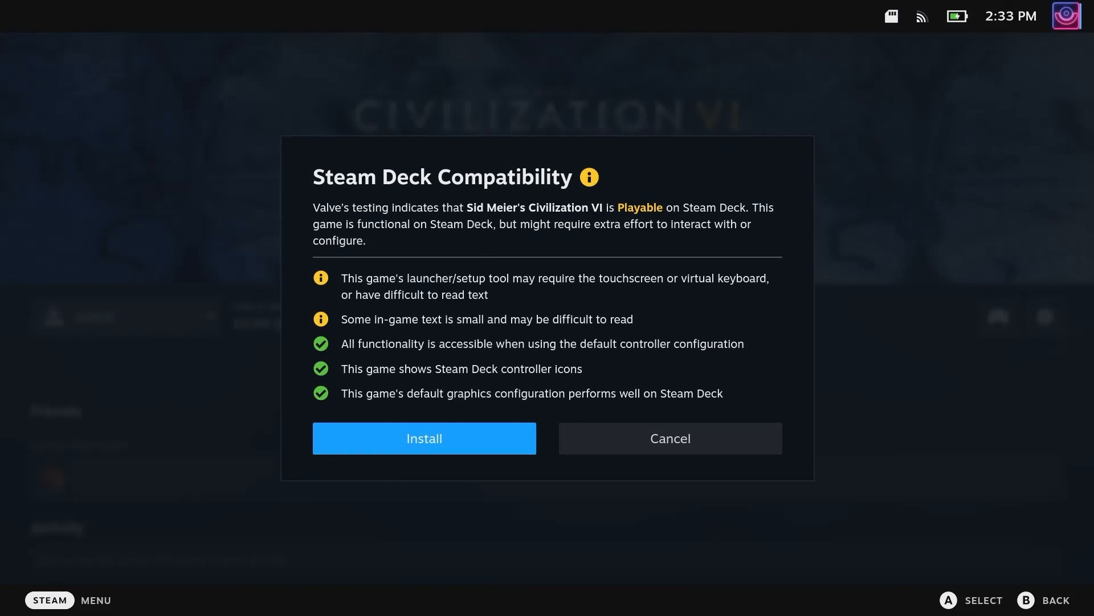
pyautogui.click(423, 438)
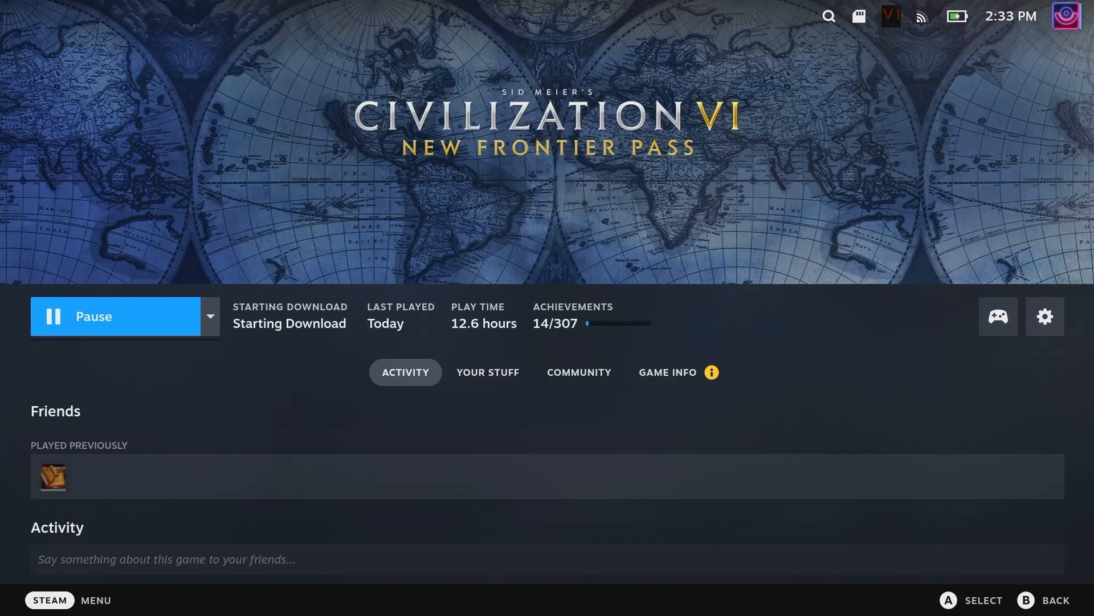
pyautogui.click(50, 600)
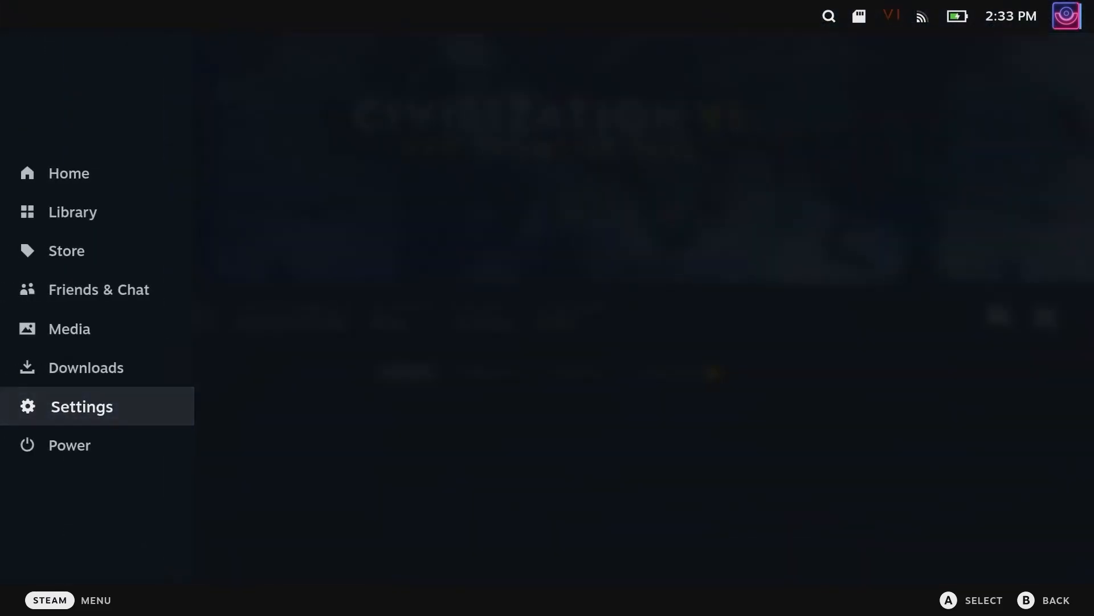
pyautogui.click(85, 367)
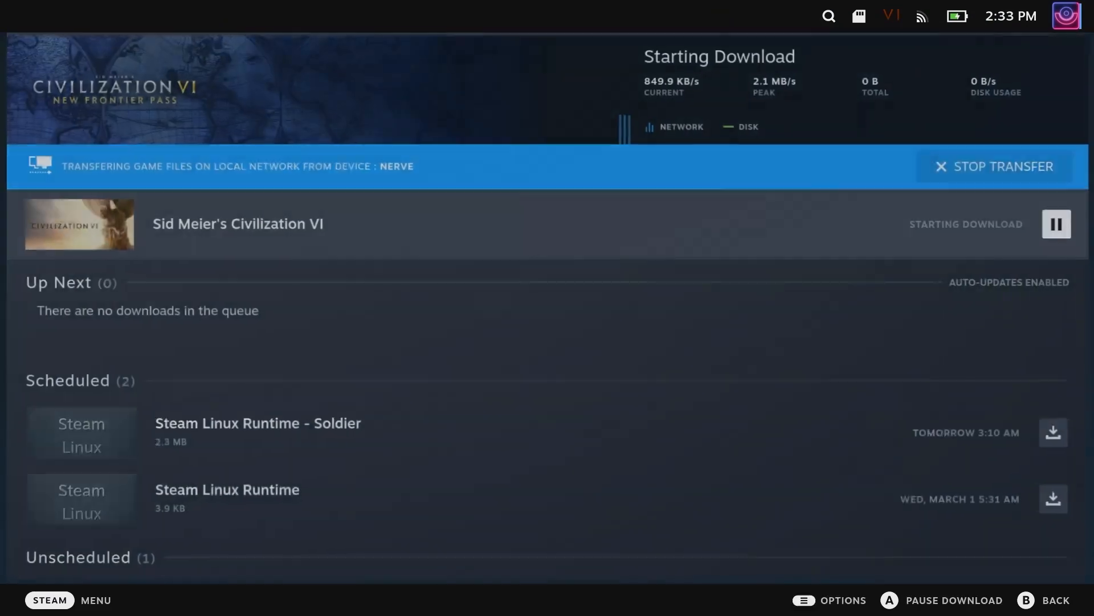